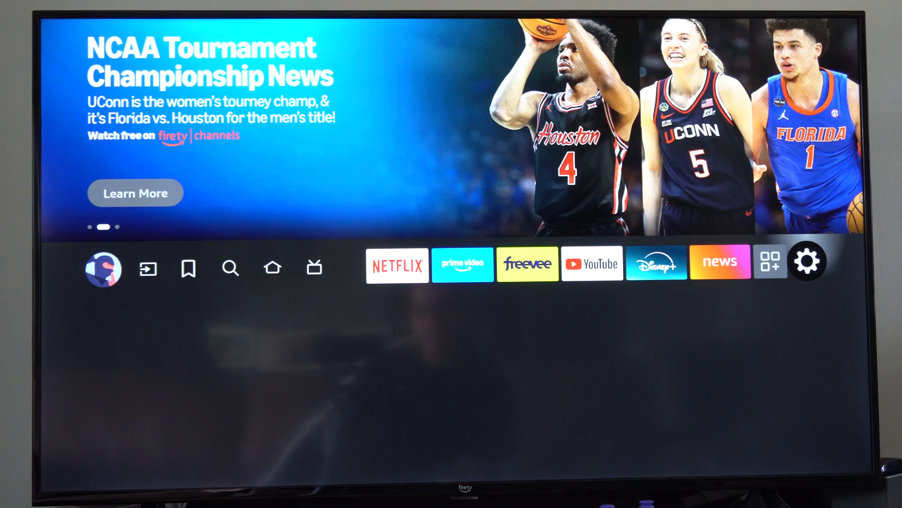
# - Open the full device Settings menu from the Fire TV home screen
pyautogui.click(808, 262)
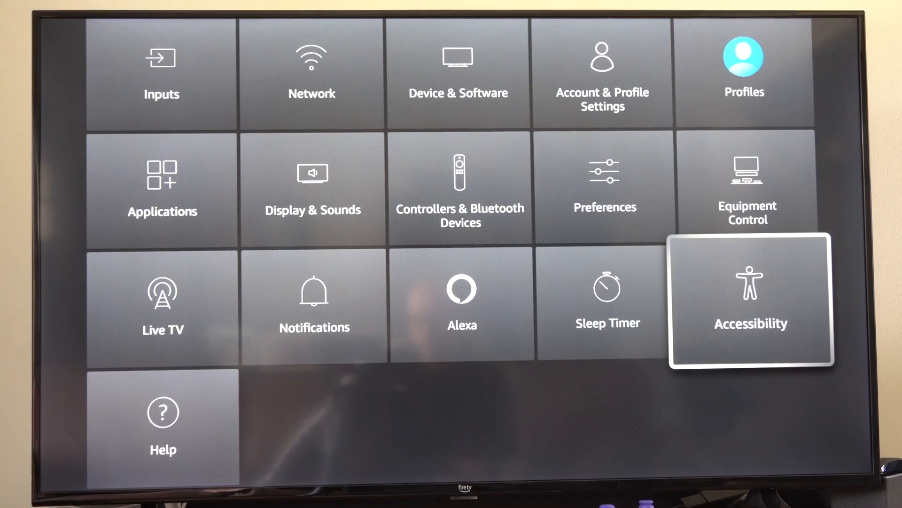
# - Enter Accessibility and reach the VoiceView screen reader page
pyautogui.click(750, 302)
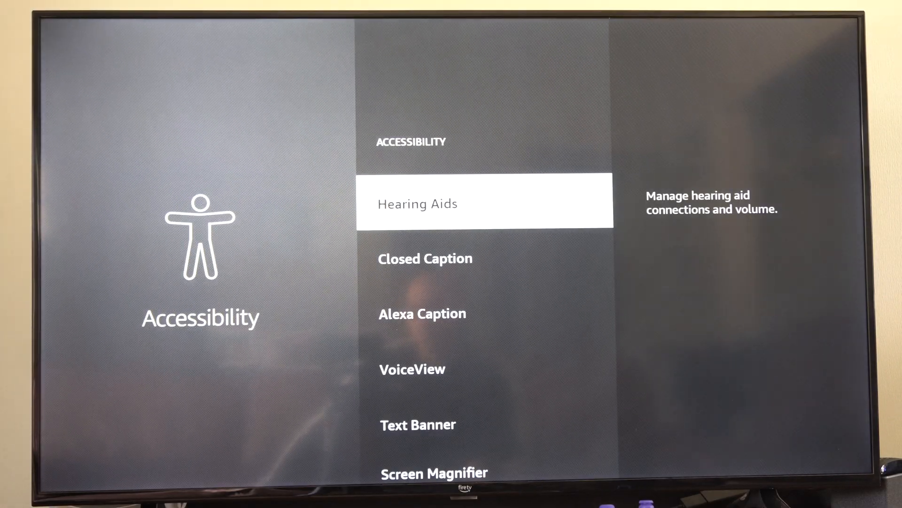
pyautogui.scroll(-3)
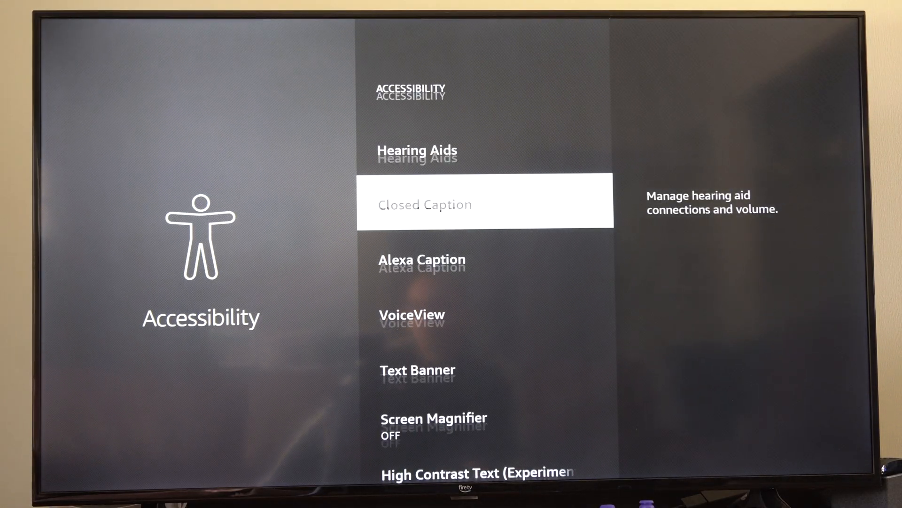
pyautogui.scroll(-3)
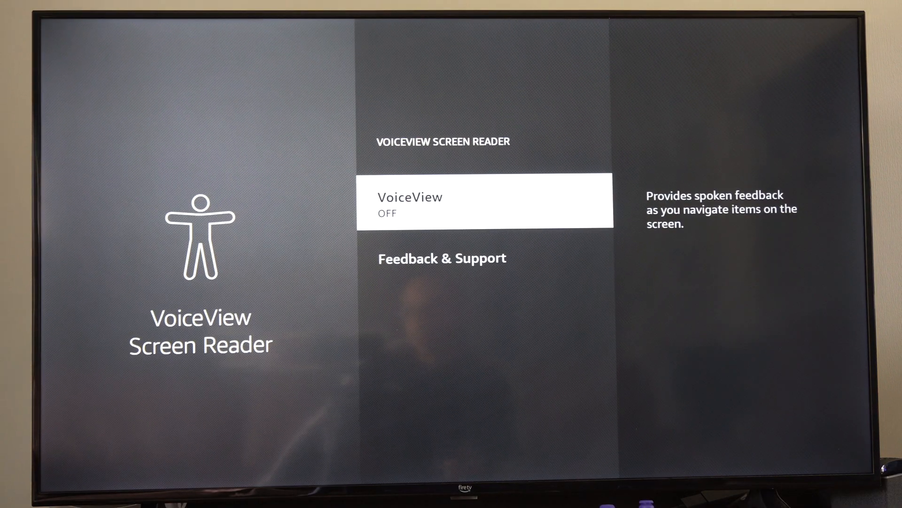
# - Toggle VoiceView on, cancel one turn-off attempt, then confirm turning it off
pyautogui.click(484, 201)
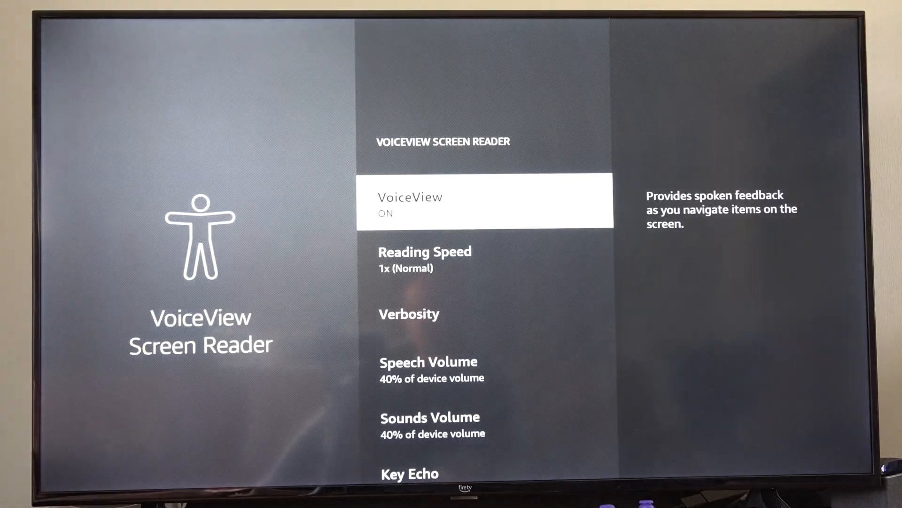
pyautogui.click(485, 205)
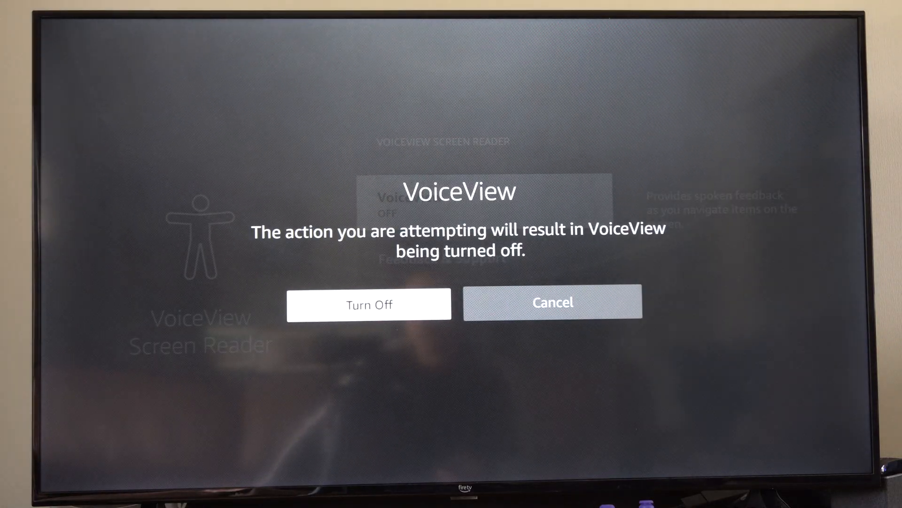
pyautogui.click(553, 302)
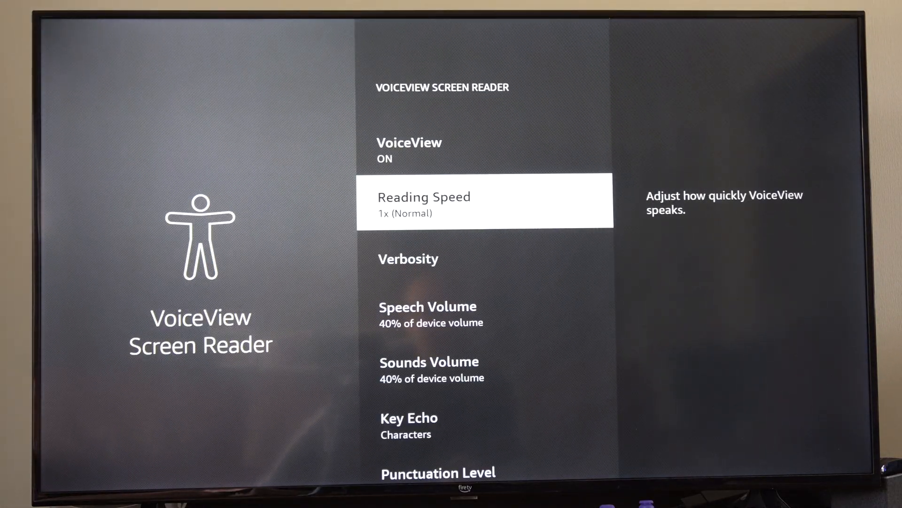
pyautogui.press('Up')
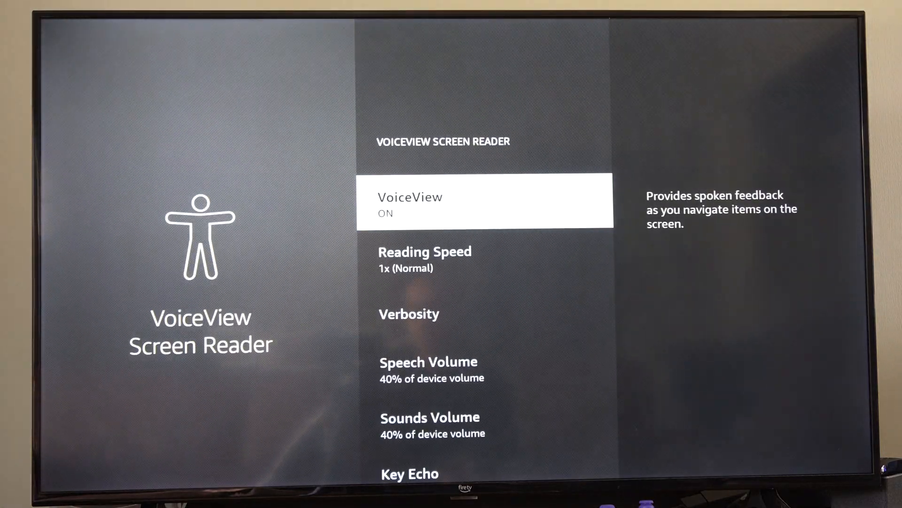
pyautogui.click(484, 201)
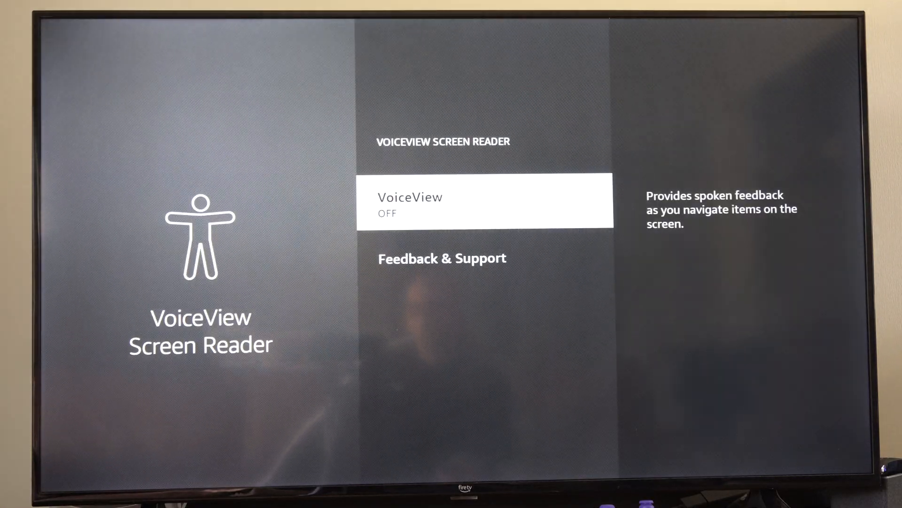
pyautogui.click(485, 201)
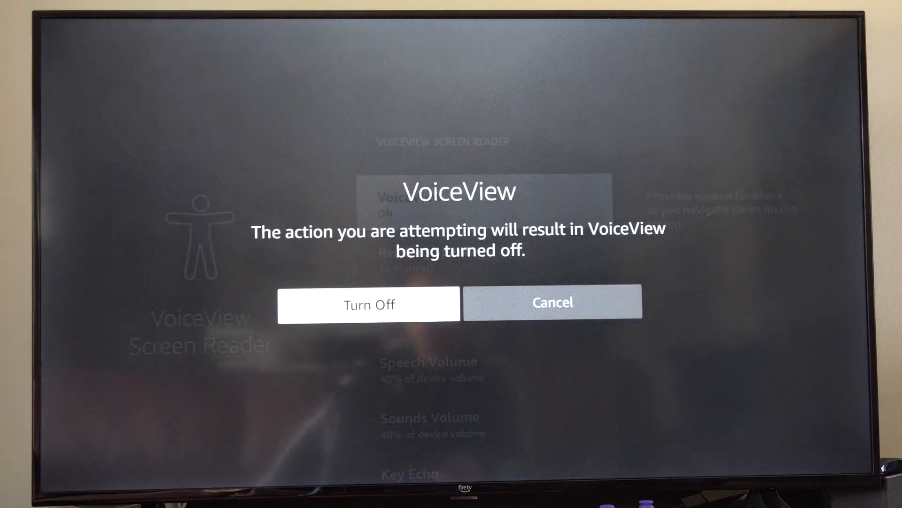
pyautogui.click(552, 302)
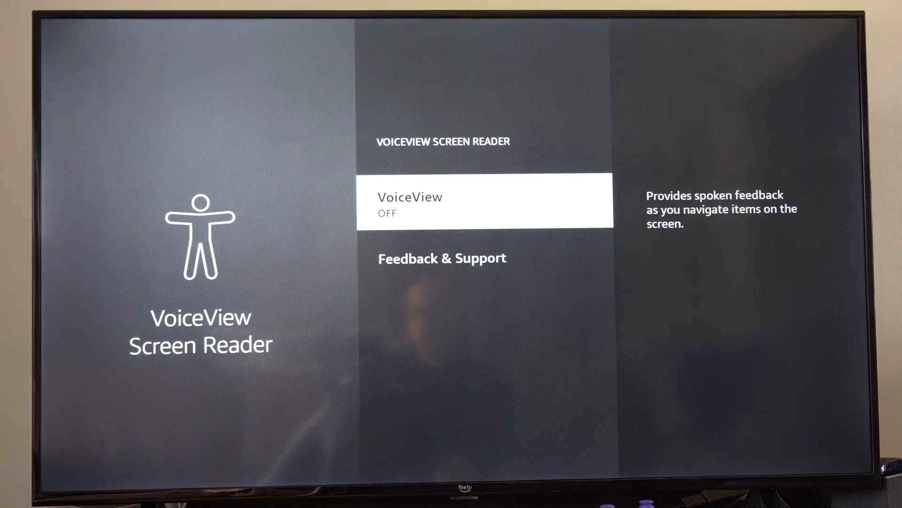
# - Toggle VoiceView on and off once more, leaving it off, and return to Accessibility
pyautogui.click(484, 201)
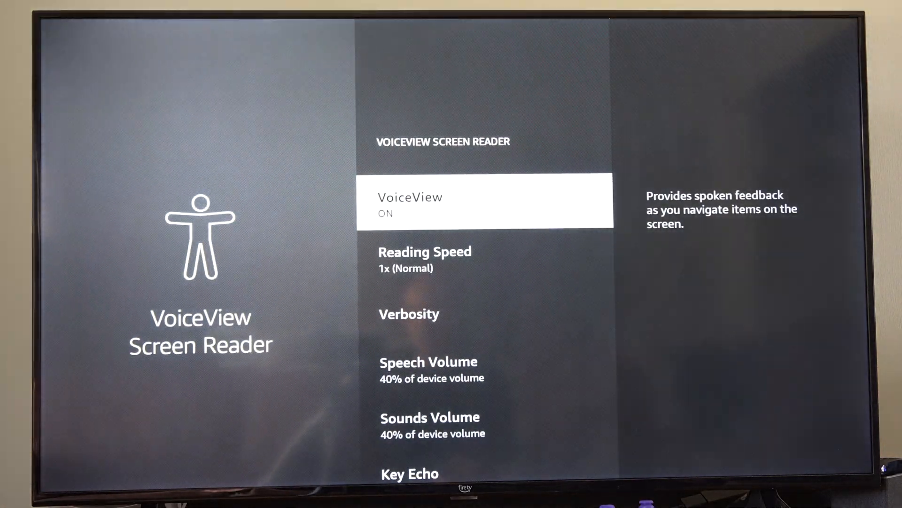
pyautogui.click(484, 205)
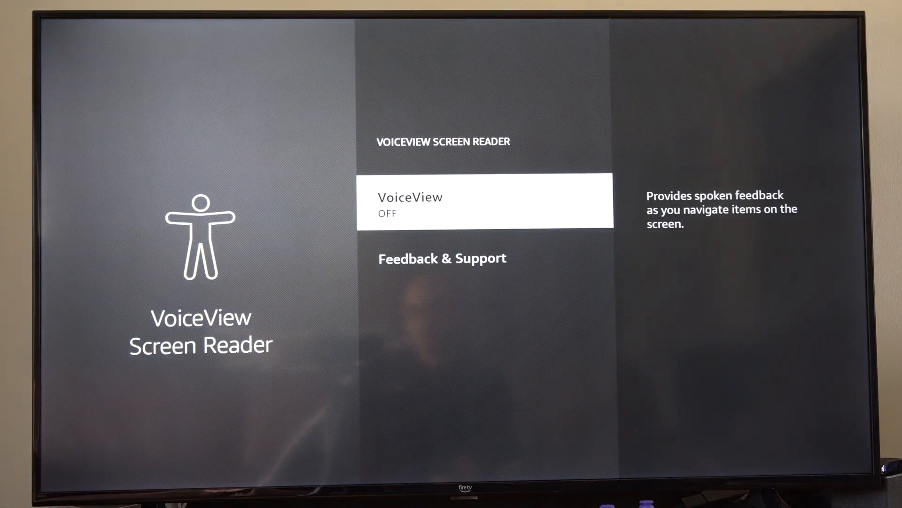
pyautogui.scroll(-3)
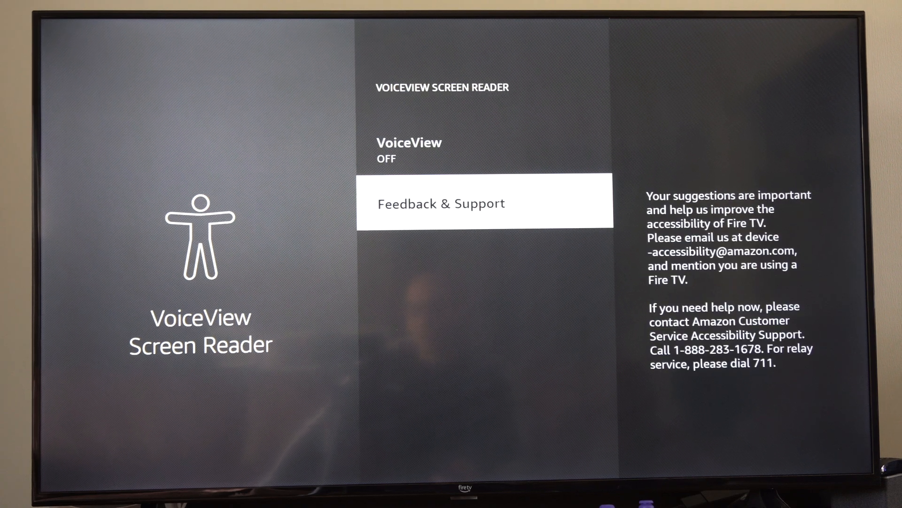
pyautogui.press('Back')
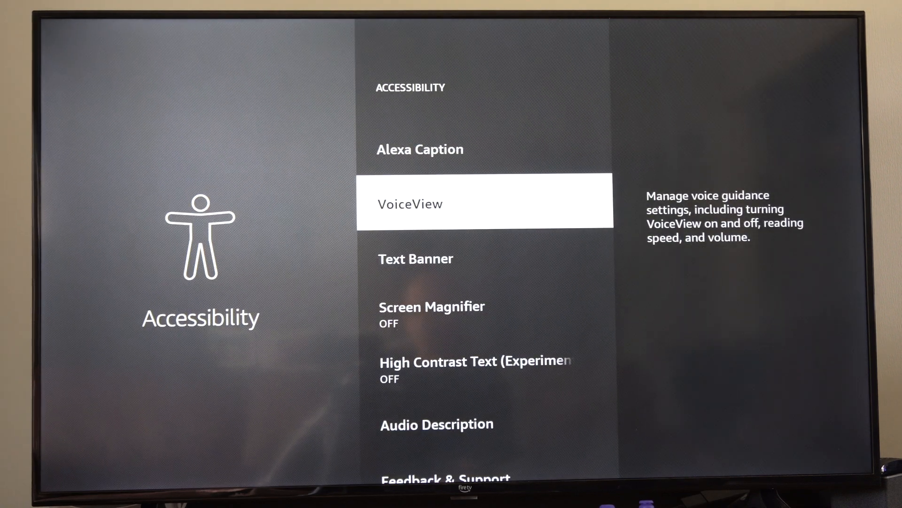
# - Review Audio Description for over-the-air channels and Prime Video (both off), then return to Accessibility
pyautogui.scroll(-3)
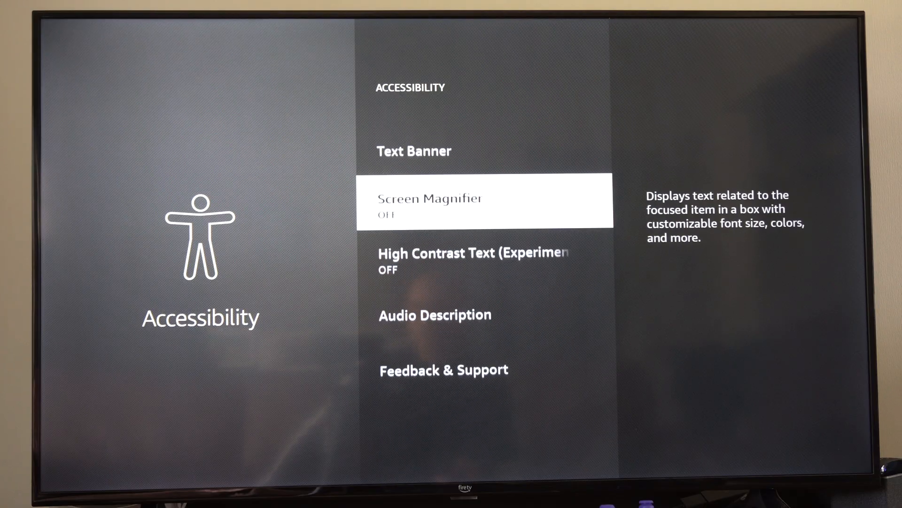
pyautogui.scroll(-3)
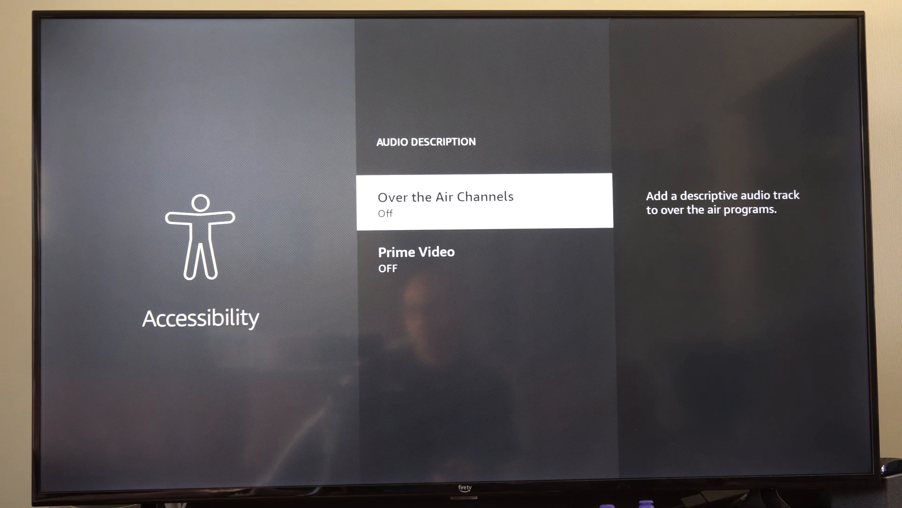
pyautogui.press('Back')
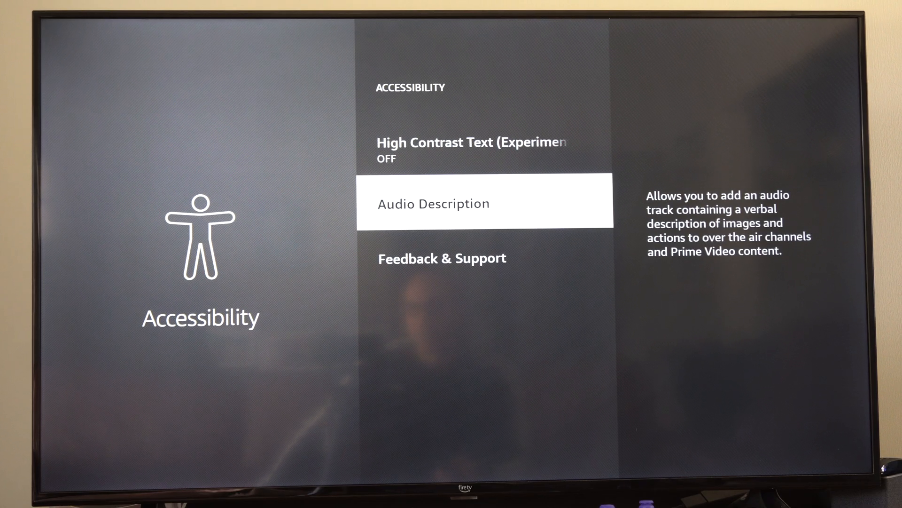
pyautogui.scroll(3)
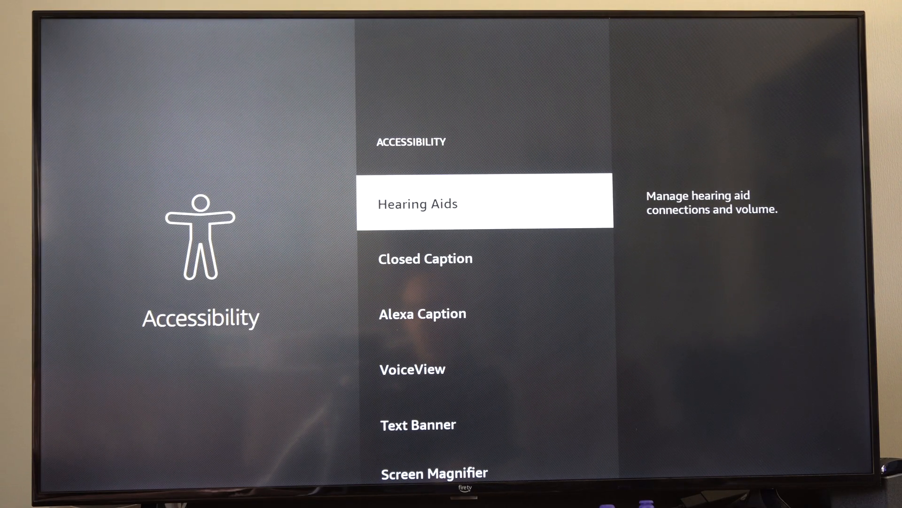
# - Return from Accessibility to the main Settings grid
pyautogui.press('Back')
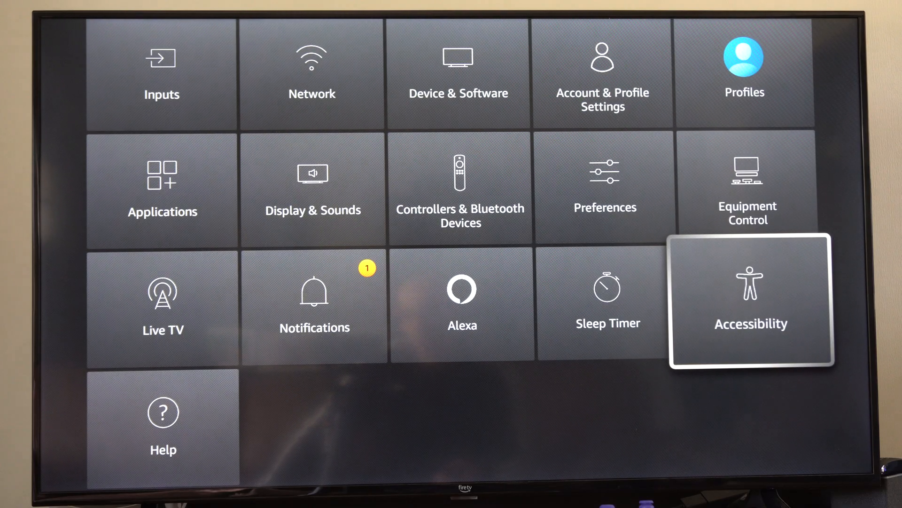